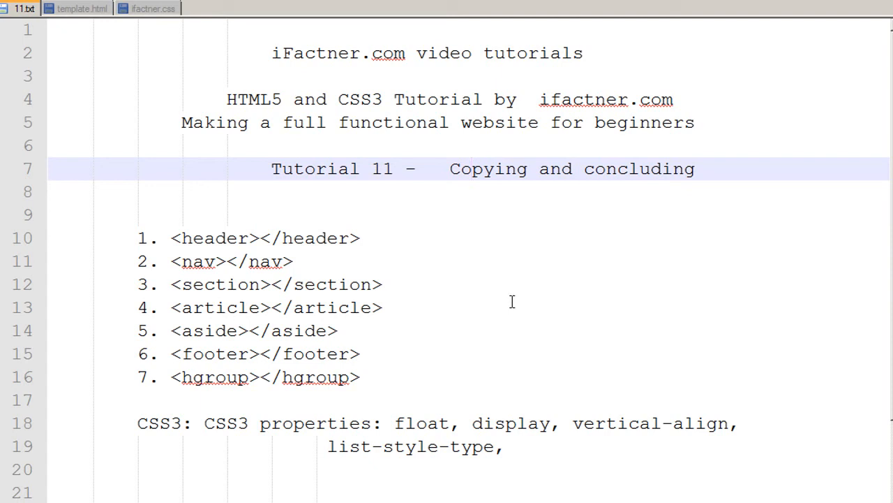
Switch to template.html and scroll down to the navigation links.
click(471, 168)
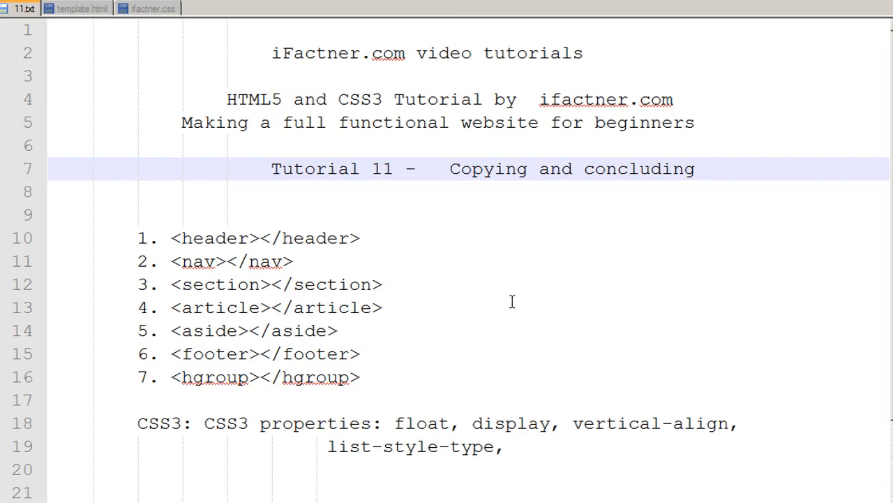
click(473, 169)
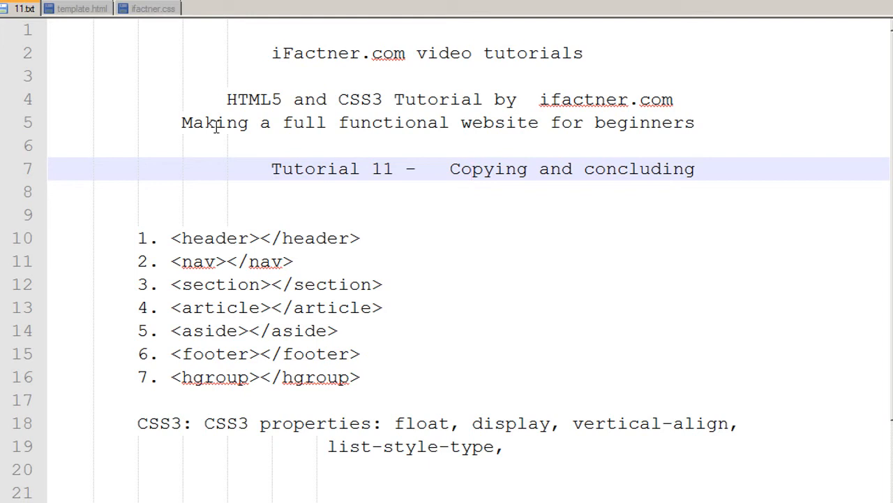
click(472, 168)
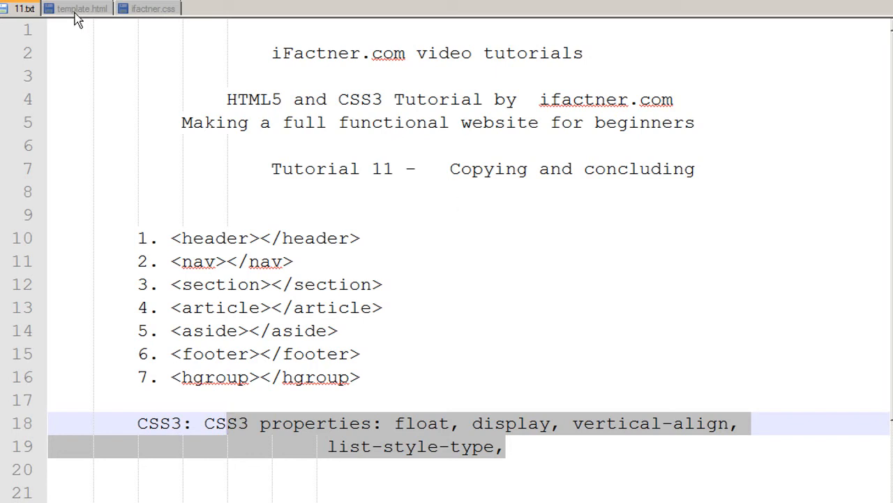
click(76, 8)
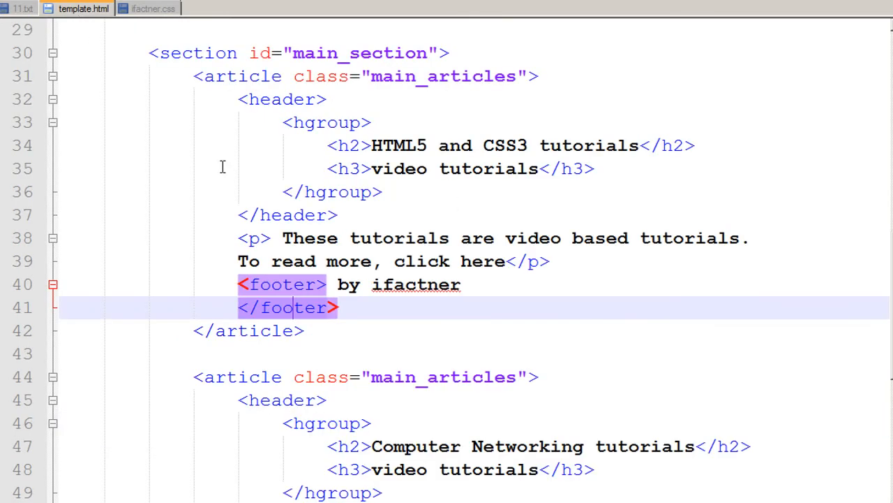
scroll(down, 3)
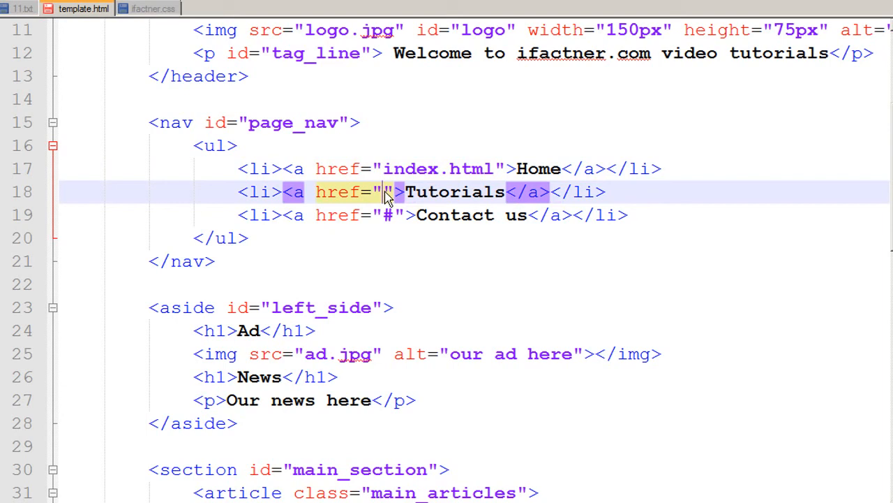
Point the Tutorials link to tutorial.html and the Contact us link to contact.html.
text(tutorial.)
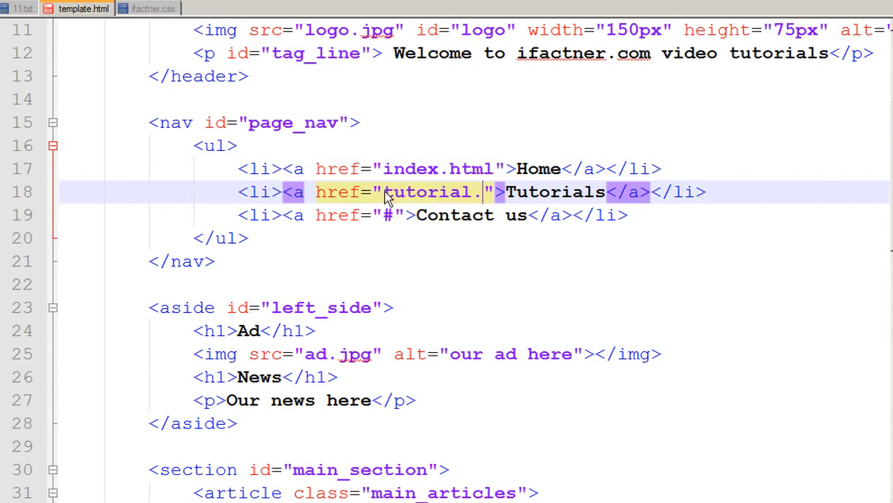
text(html)
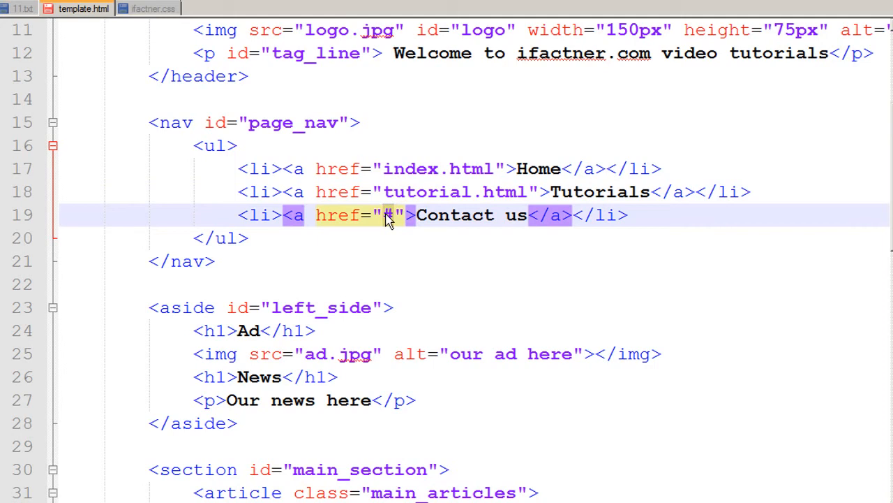
text(contact)
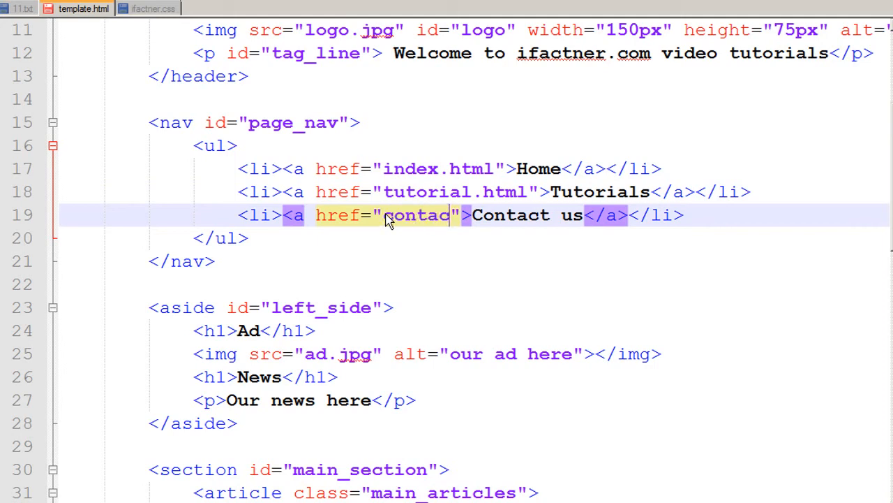
text(.html)
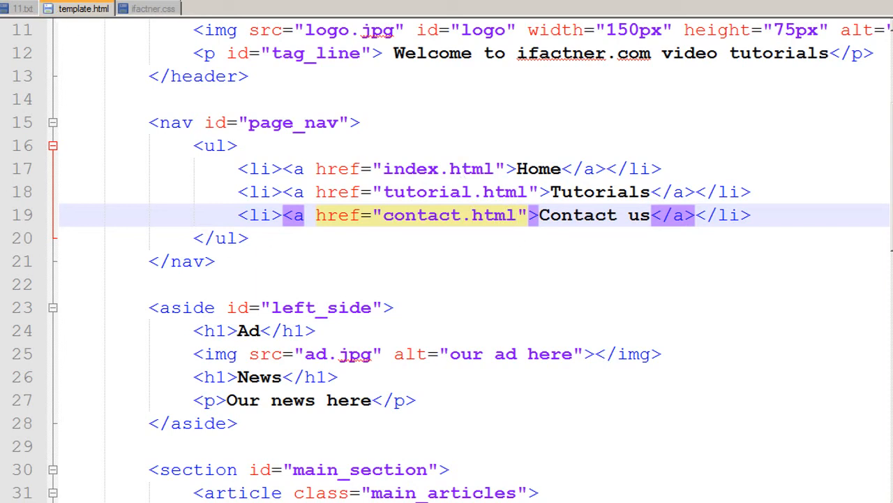
click(516, 215)
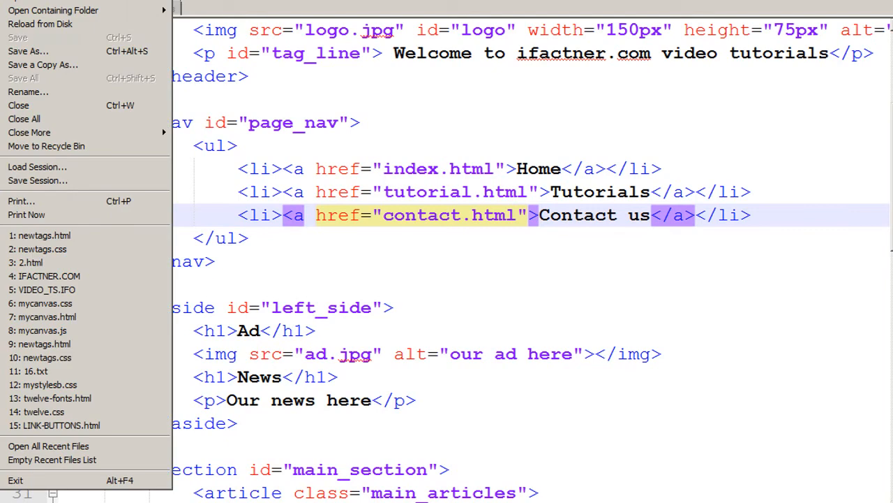
mouse_move(28, 51)
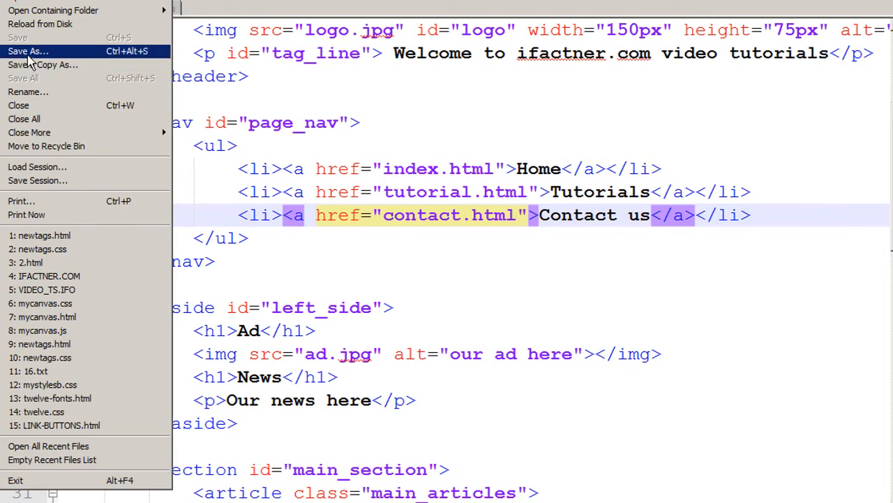
Save the linked template under the new file name index.html.
click(28, 51)
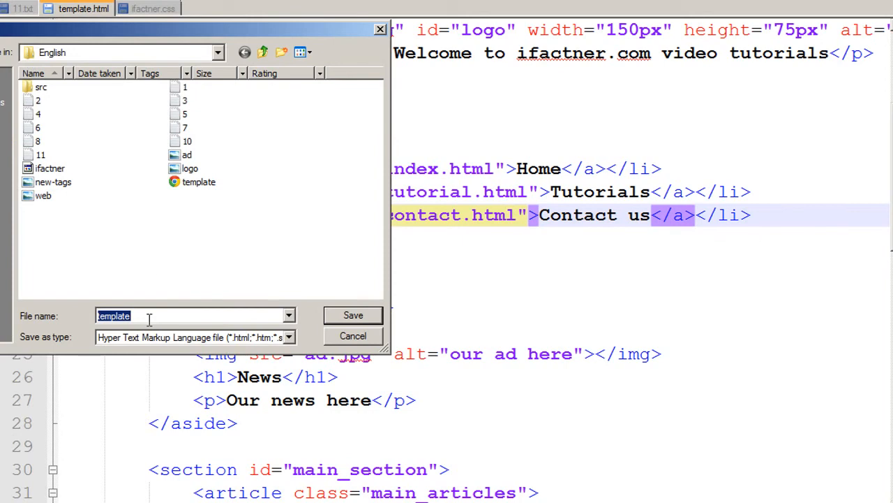
text(index)
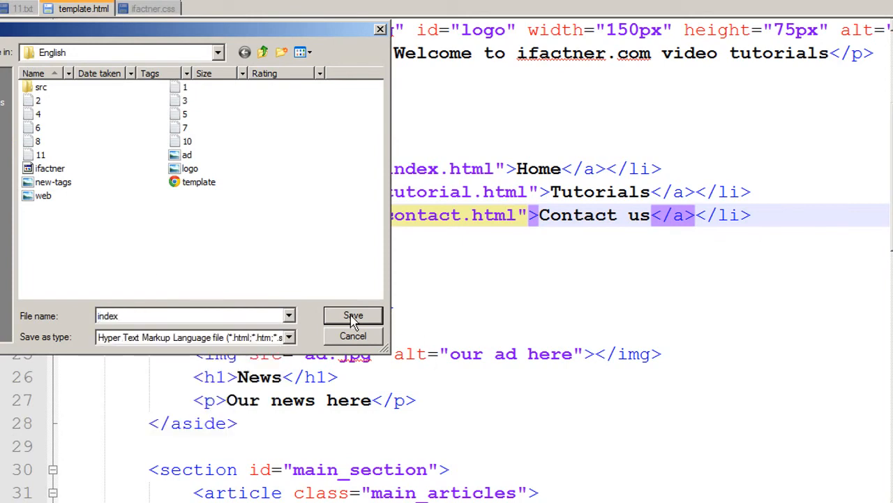
click(352, 315)
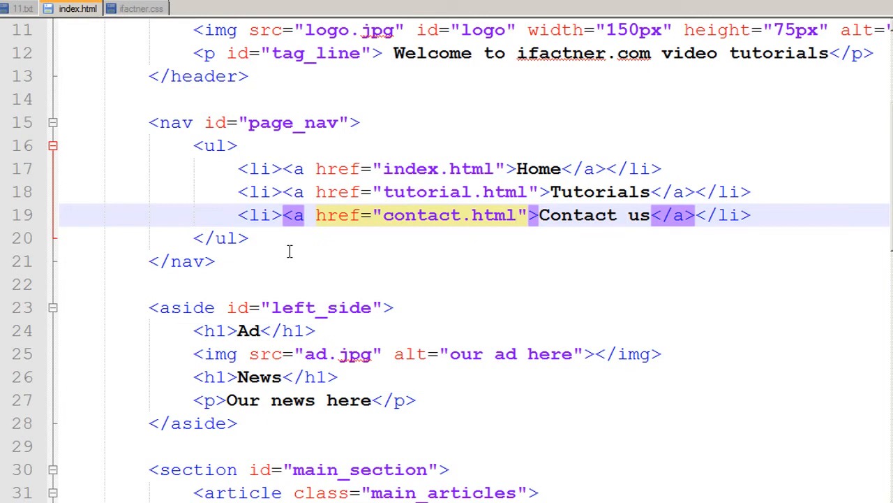
Scroll down through index.html to the tag_line paragraph.
scroll(down, 3)
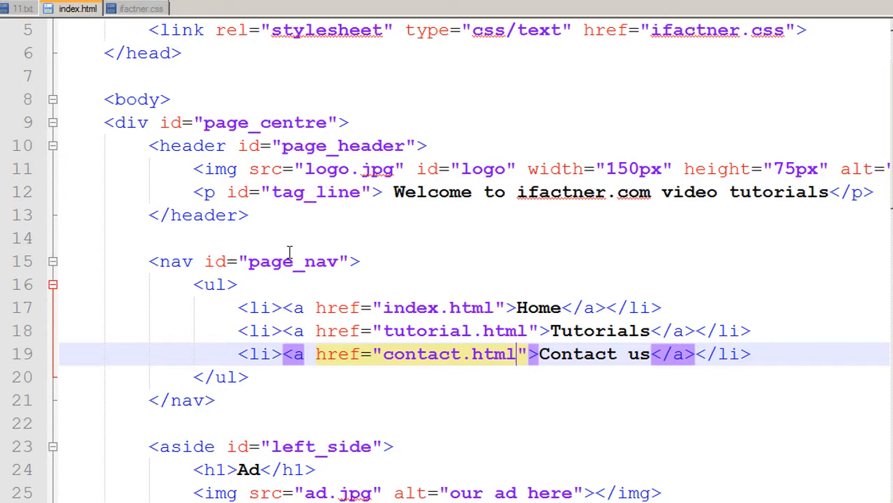
scroll(down, 3)
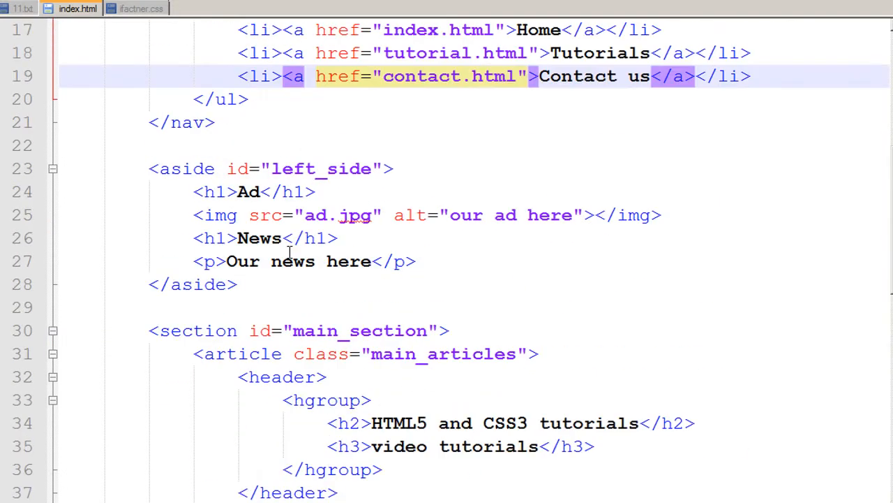
scroll(down, 3)
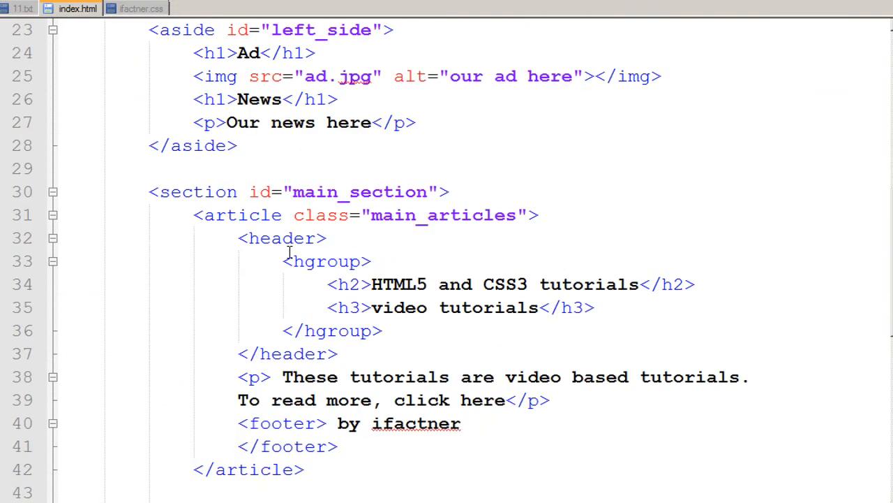
scroll(down, 3)
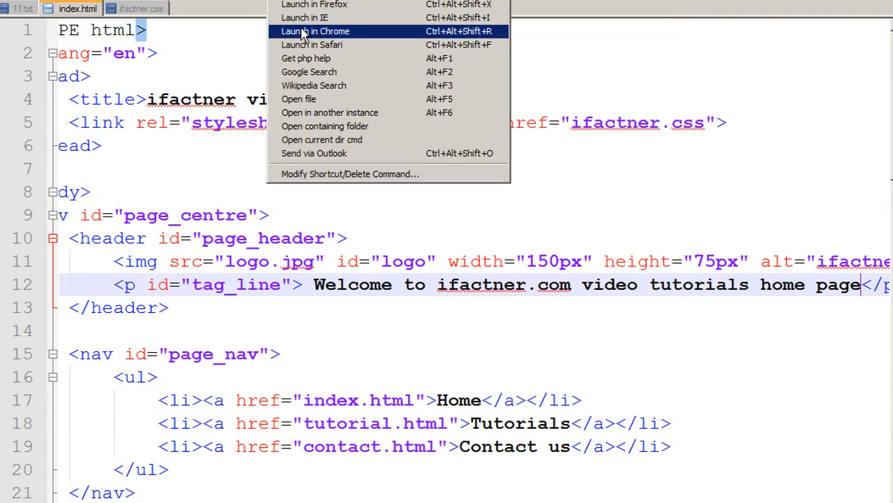
Launch index.html in Chrome to preview the home page.
click(315, 30)
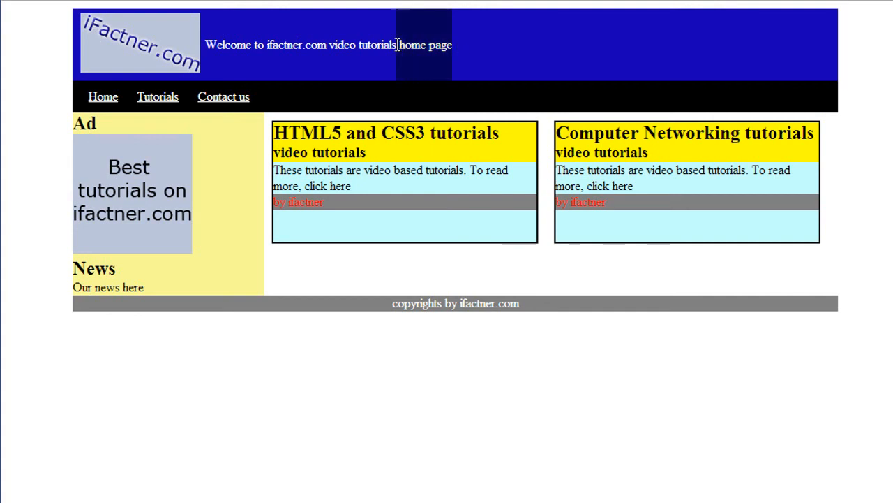
mouse_move(103, 97)
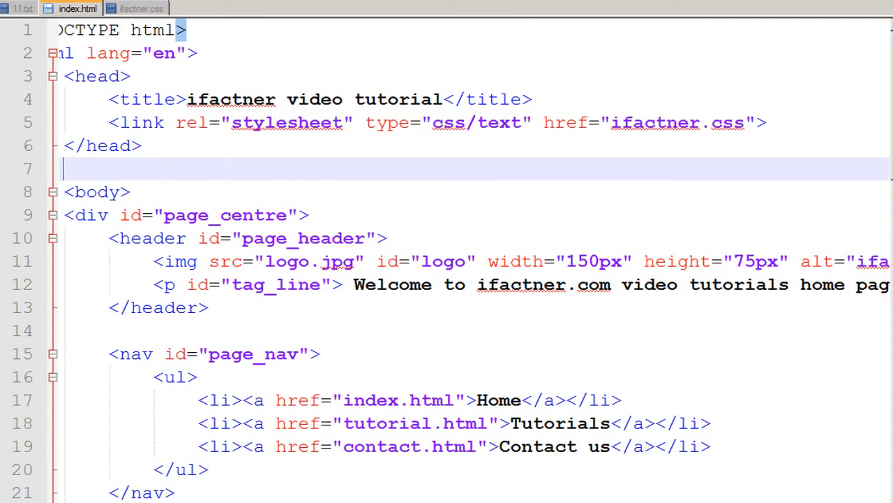
Save a copy of the index page named tutorial.html.
click(108, 330)
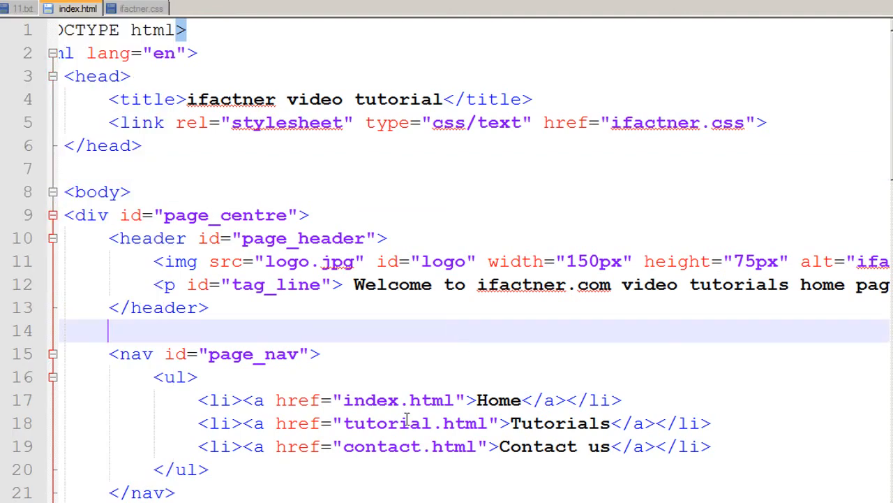
mouse_move(36, 108)
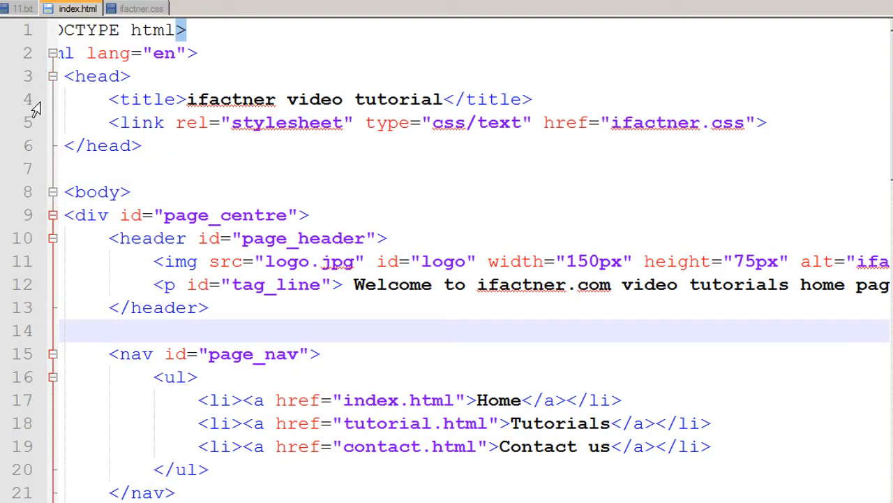
click(14, 7)
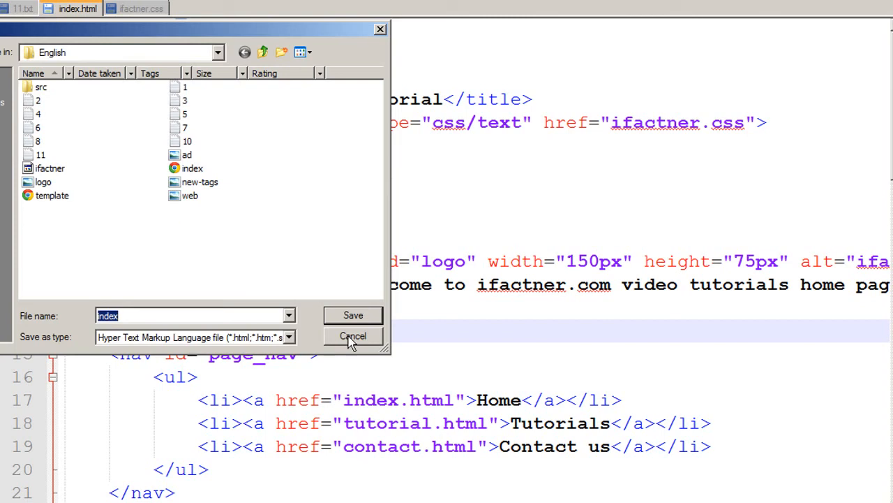
text(tutorial)
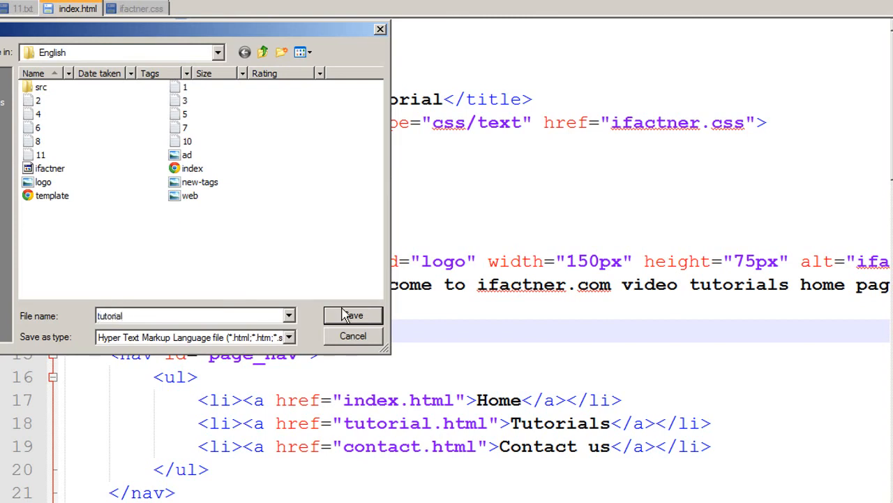
click(352, 316)
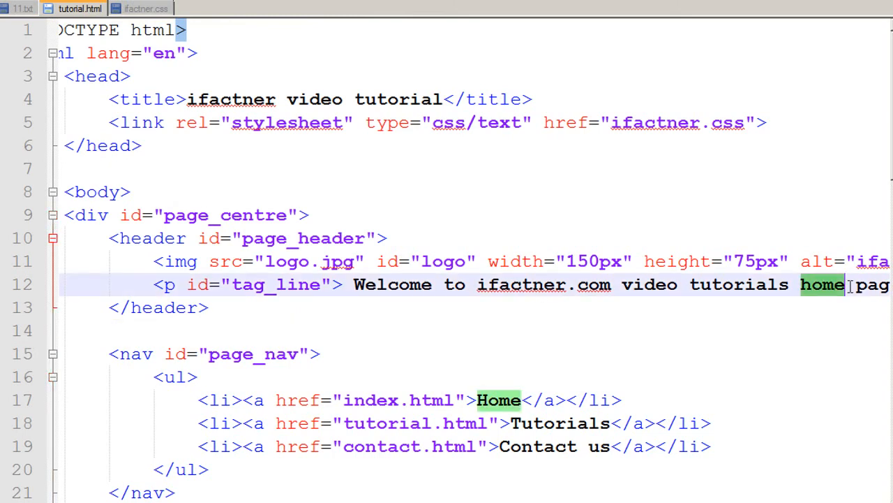
Change the tagline to 'tutorial page' and scroll down to the second article.
text(tutorial)
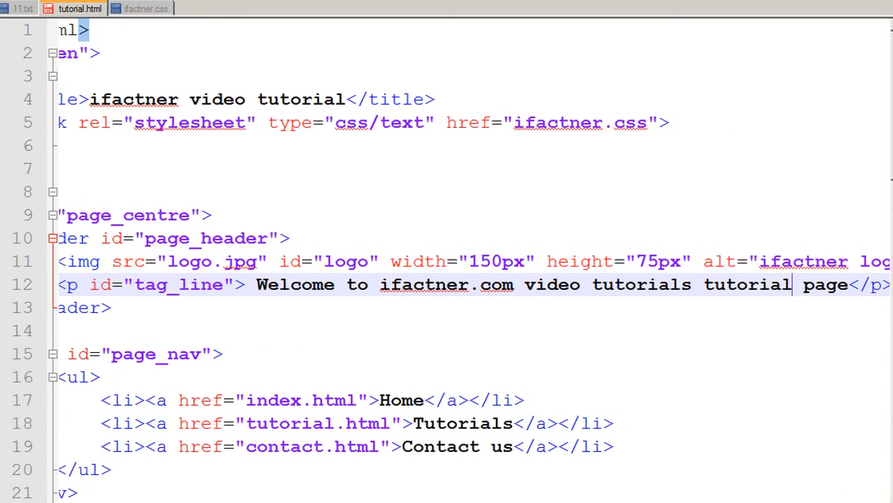
scroll(down, 3)
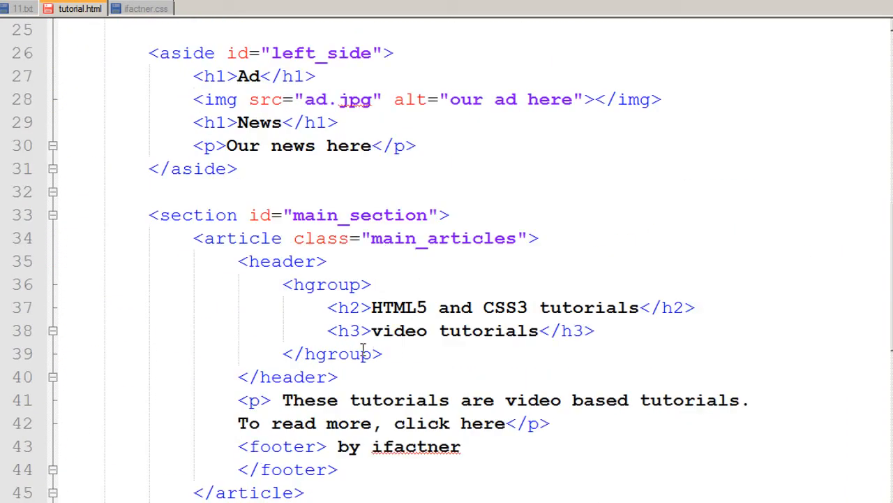
scroll(down, 3)
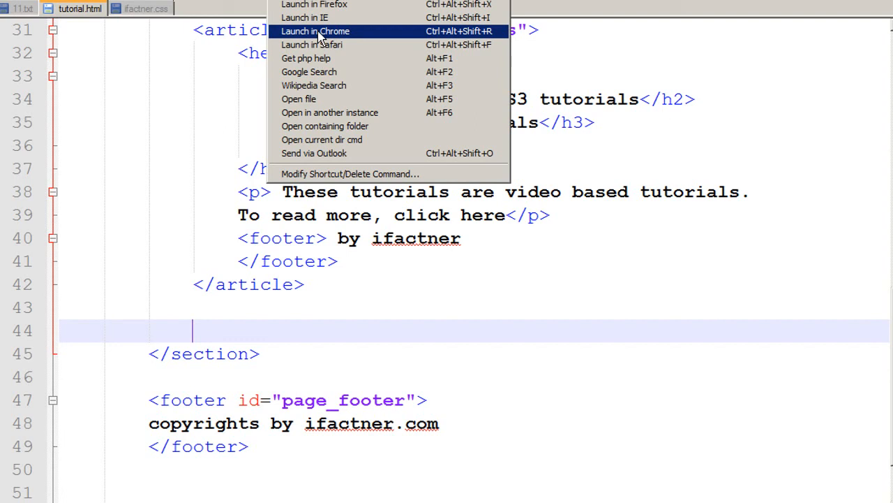
Preview tutorial.html in Chrome and test the Tutorials navigation link.
click(315, 31)
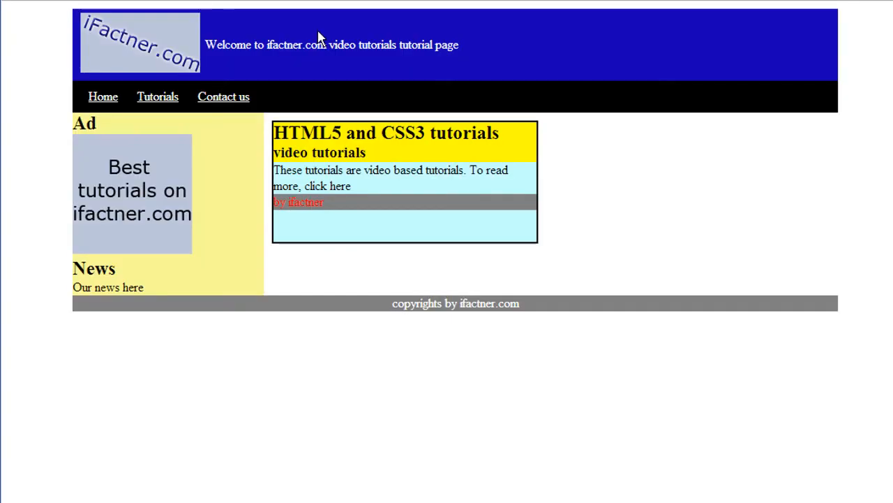
mouse_move(468, 56)
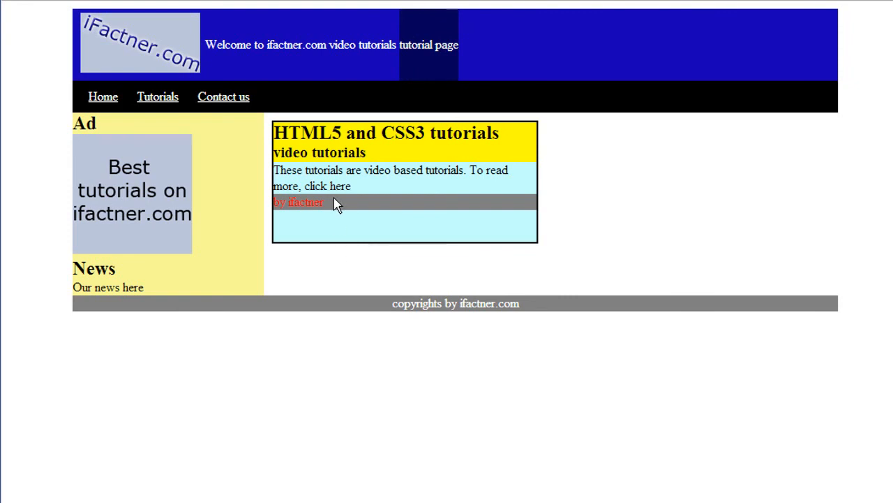
mouse_move(293, 115)
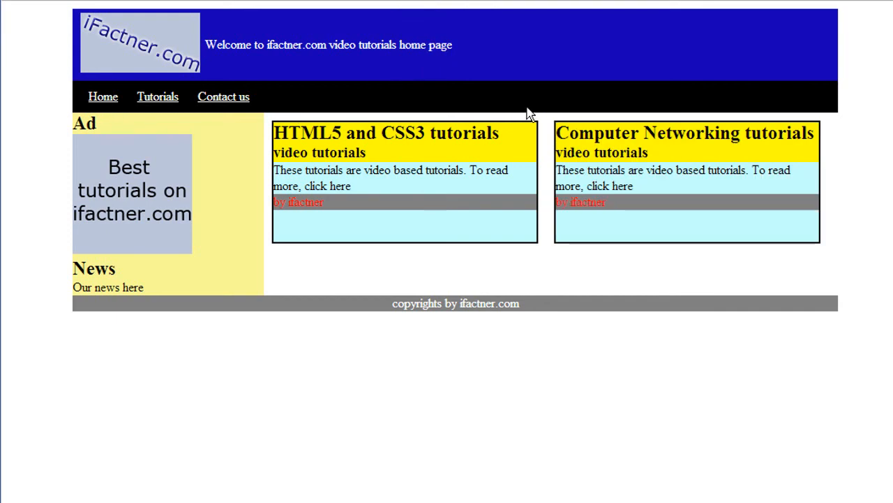
mouse_move(171, 105)
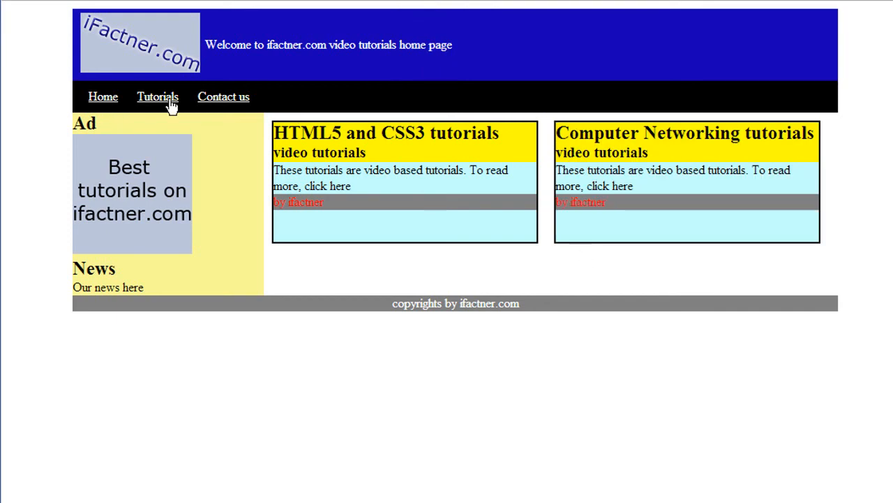
click(157, 96)
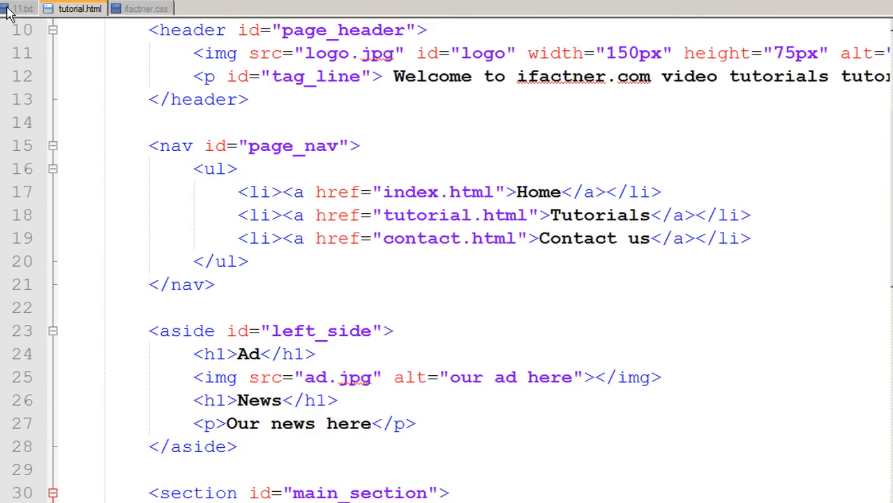
Save a copy of the tutorial page named contact.html.
click(14, 8)
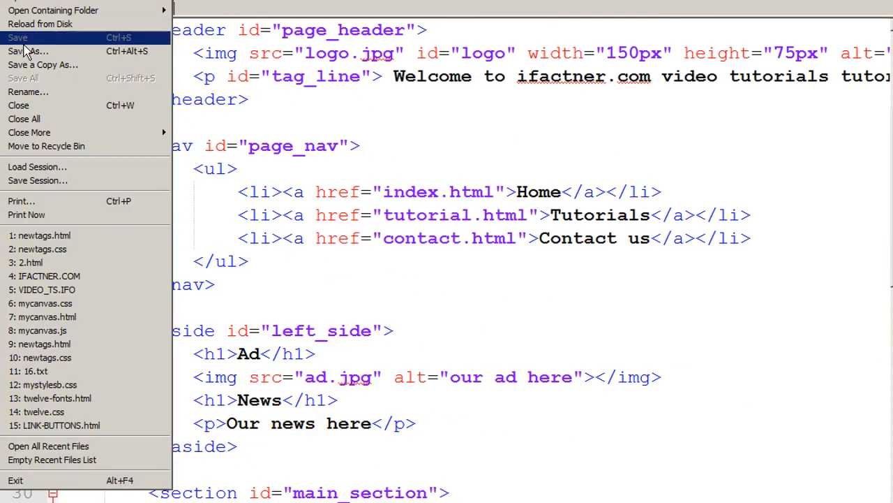
click(28, 51)
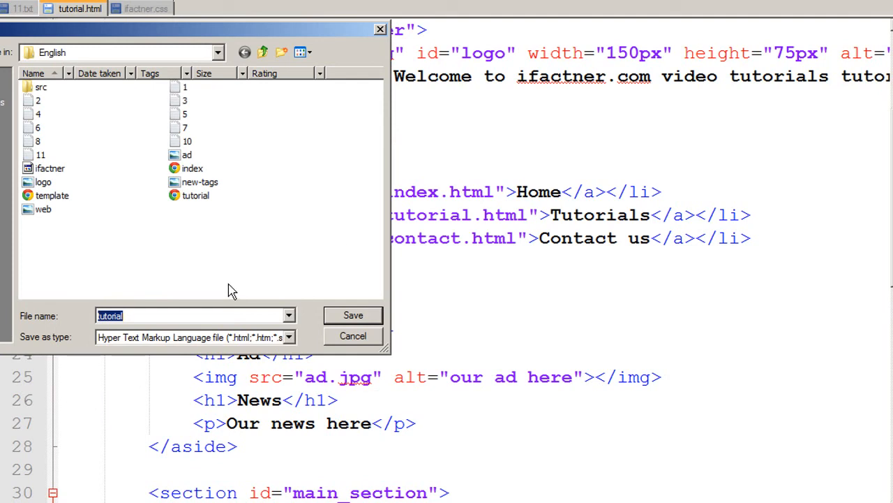
text(contact)
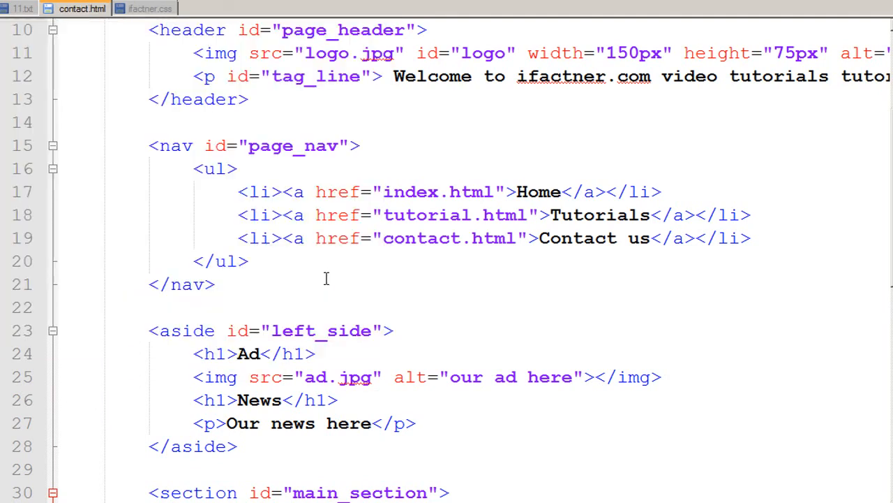
scroll(down, 3)
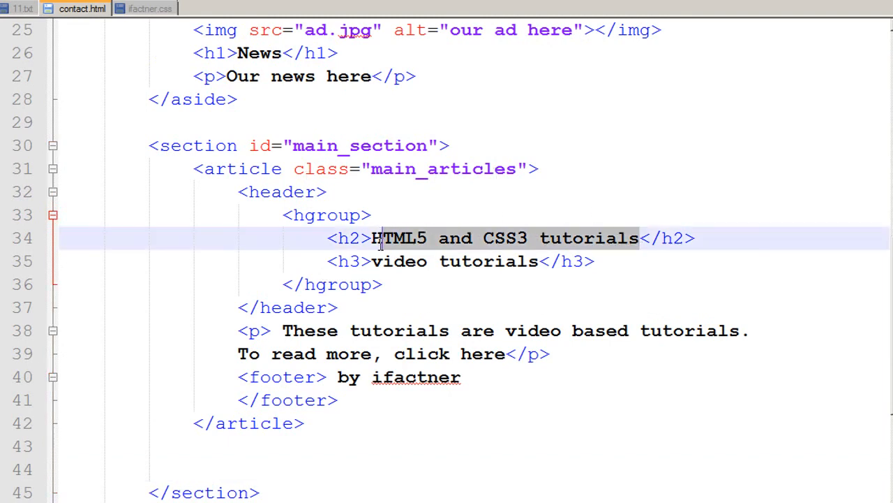
text(Contact us</h2>)
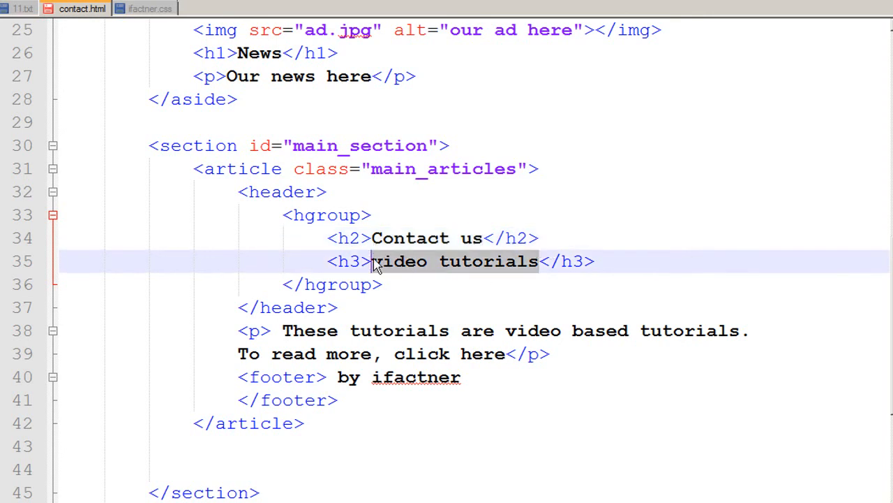
text(Email</h3>)
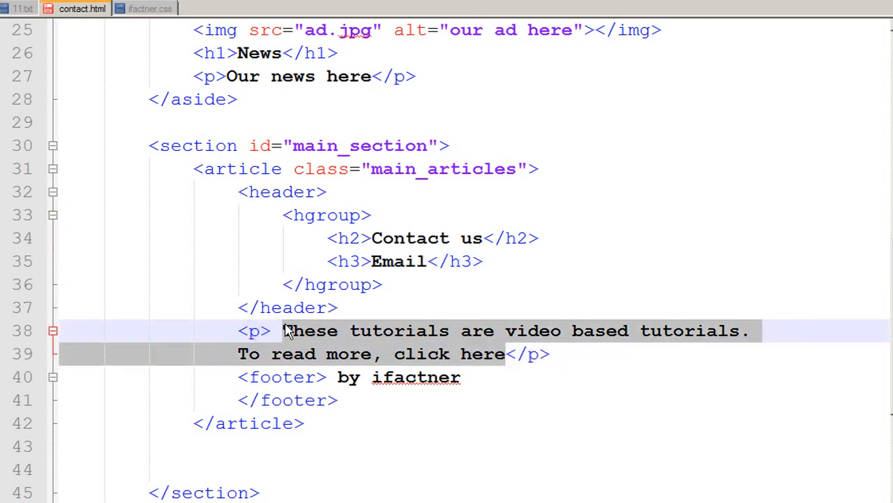
text(You </p>)
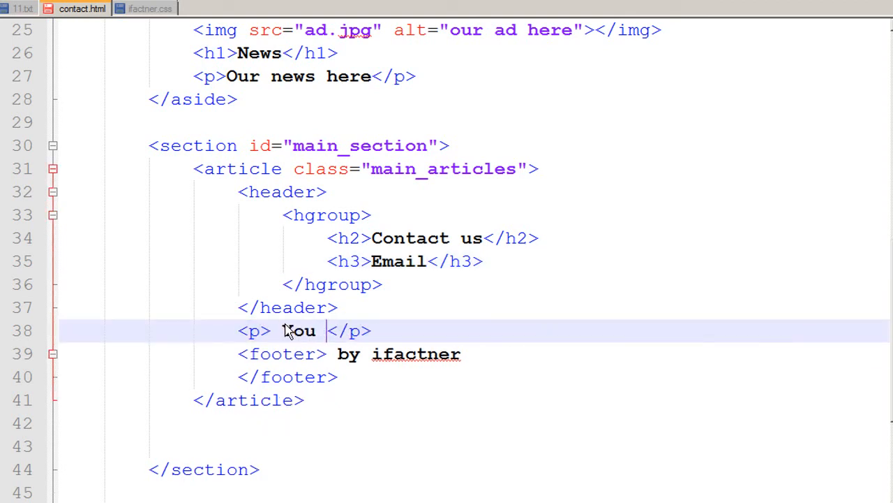
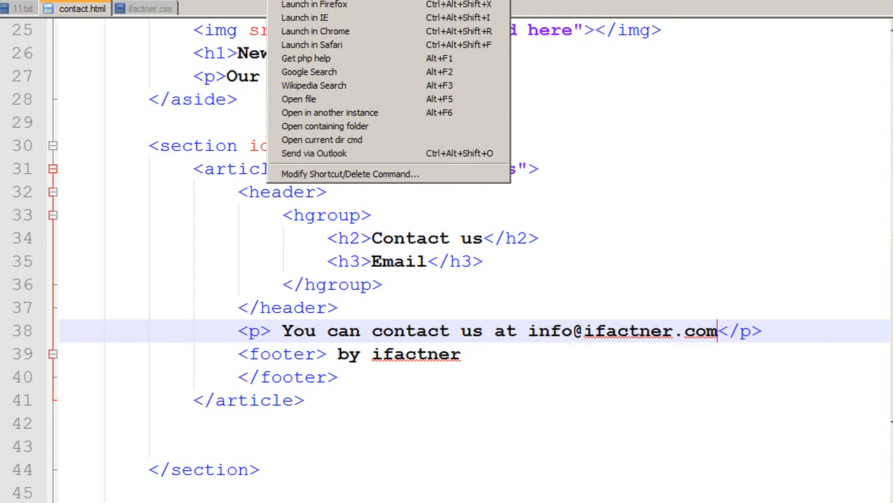
mouse_move(315, 31)
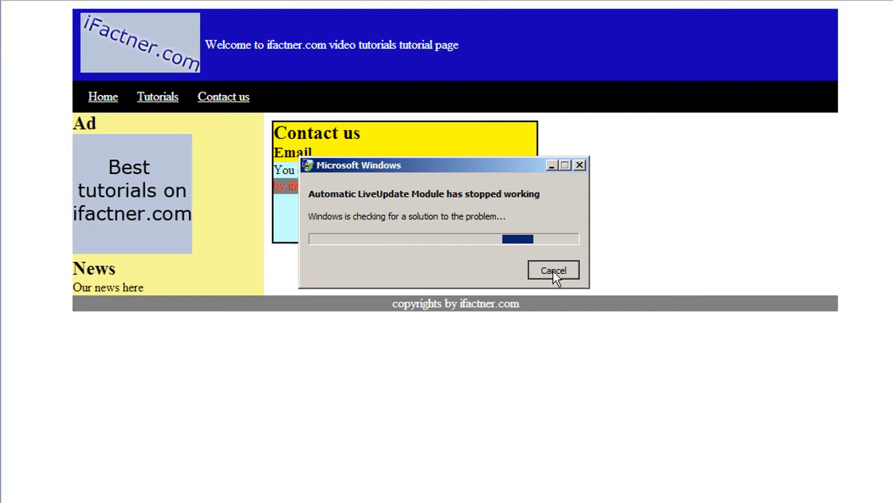
Dismiss the LiveUpdate crash message and test the Home and Contact us links in Chrome.
click(554, 270)
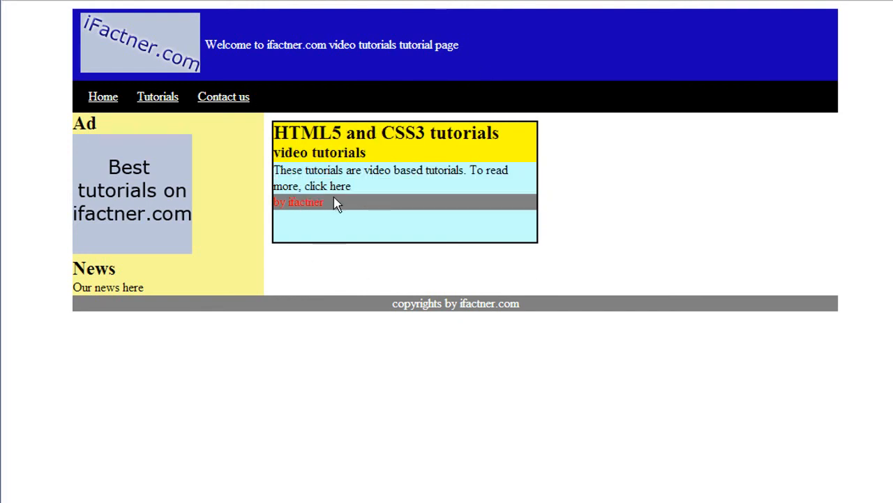
click(102, 97)
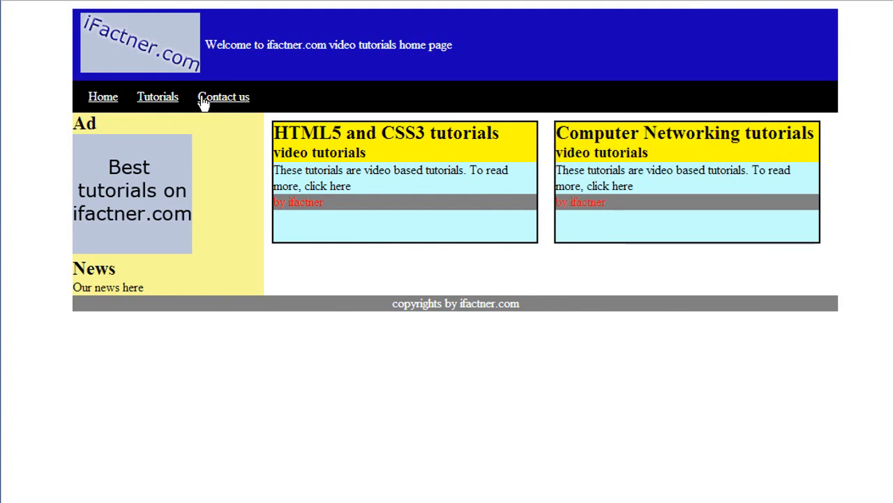
click(223, 97)
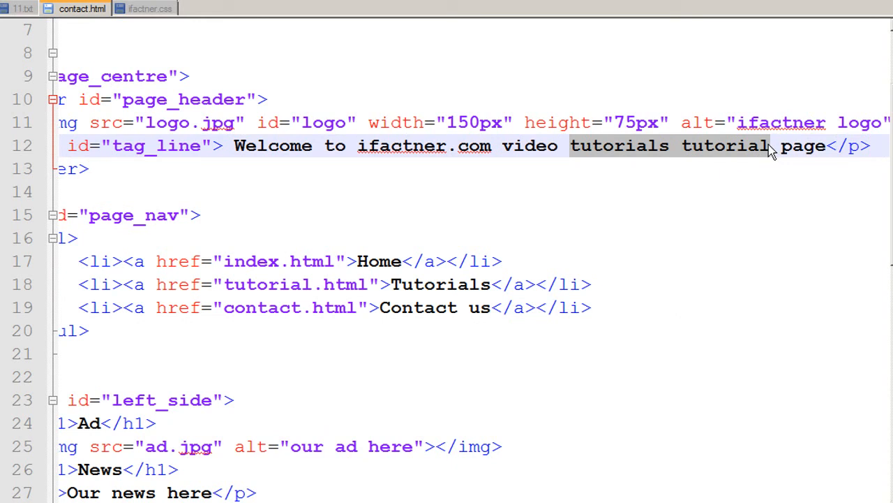
Replace the tagline text with 'contact us' so it reads 'Welcome to ifactner.com video contact us page'.
text(contact us)
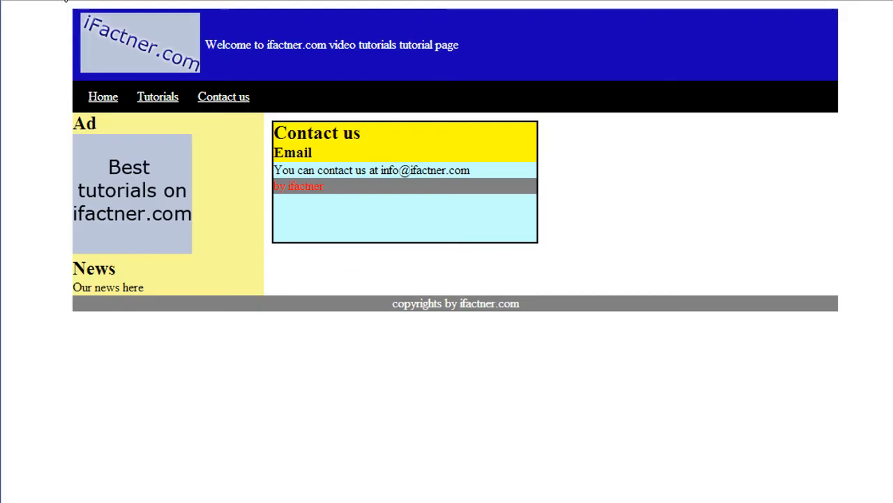
Reload the contact page to show the contact us tagline, then navigate away and back via nav links.
click(223, 96)
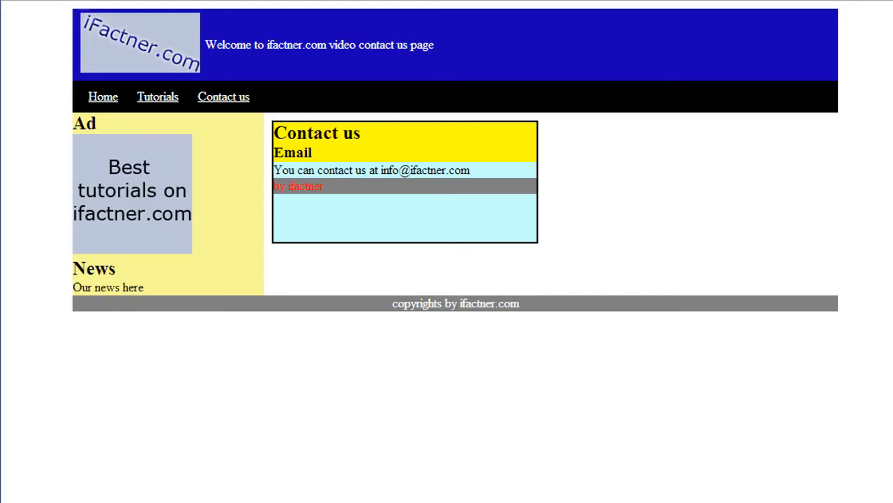
click(81, 9)
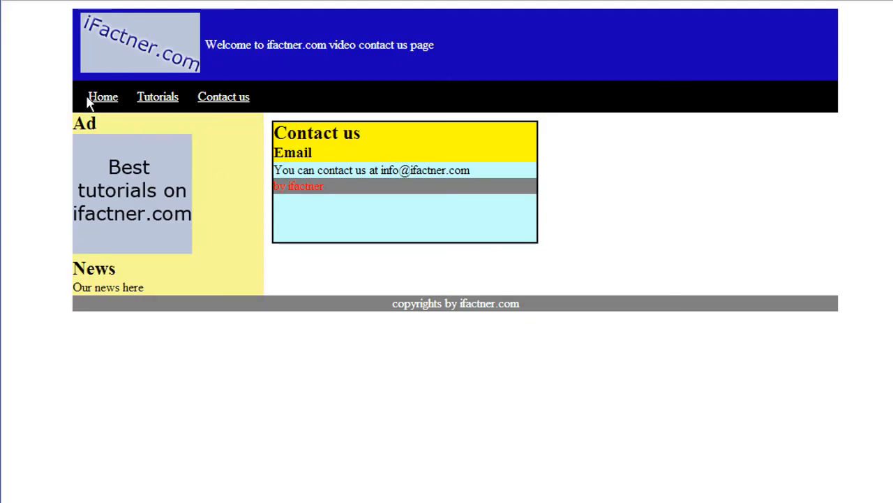
click(157, 96)
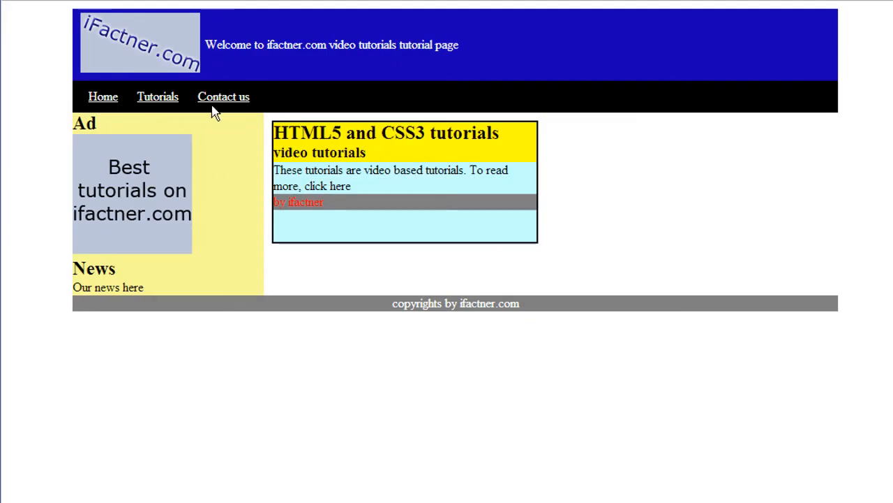
click(223, 96)
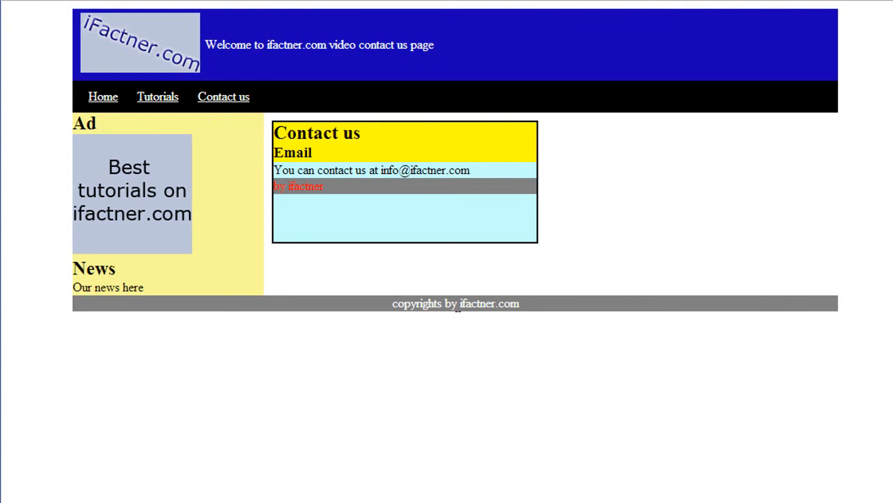
mouse_move(351, 297)
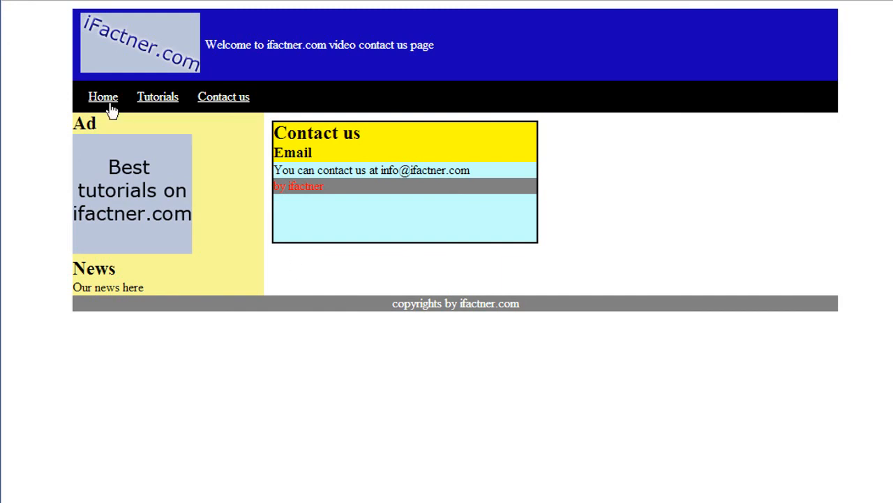
mouse_move(162, 101)
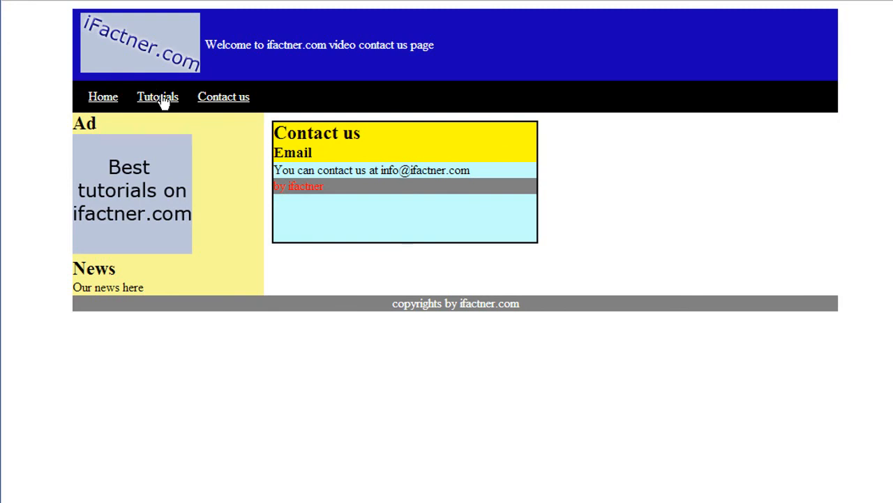
mouse_move(289, 283)
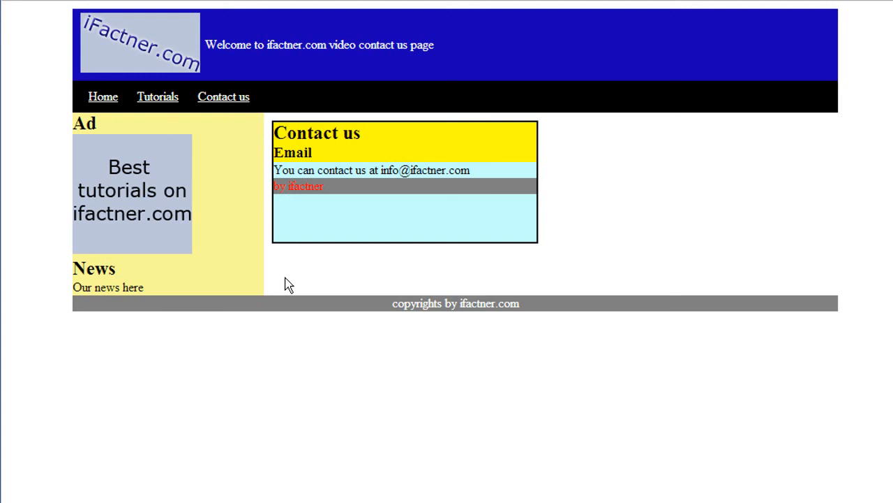
mouse_move(314, 304)
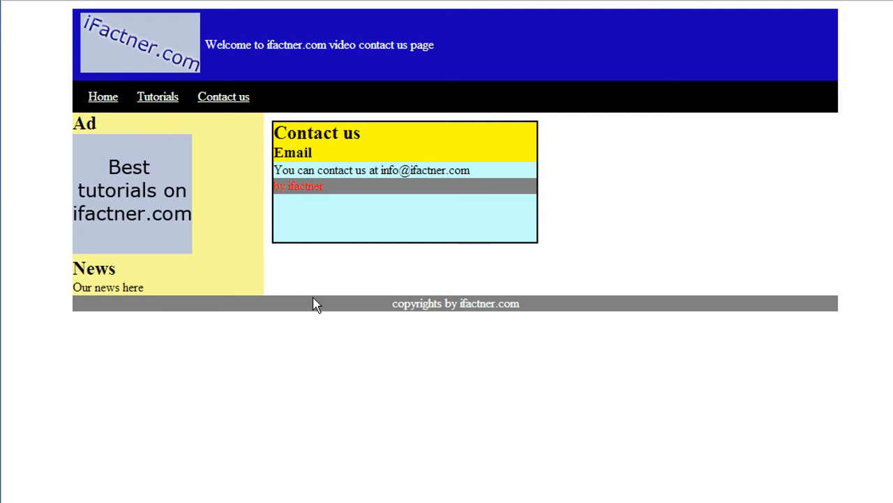